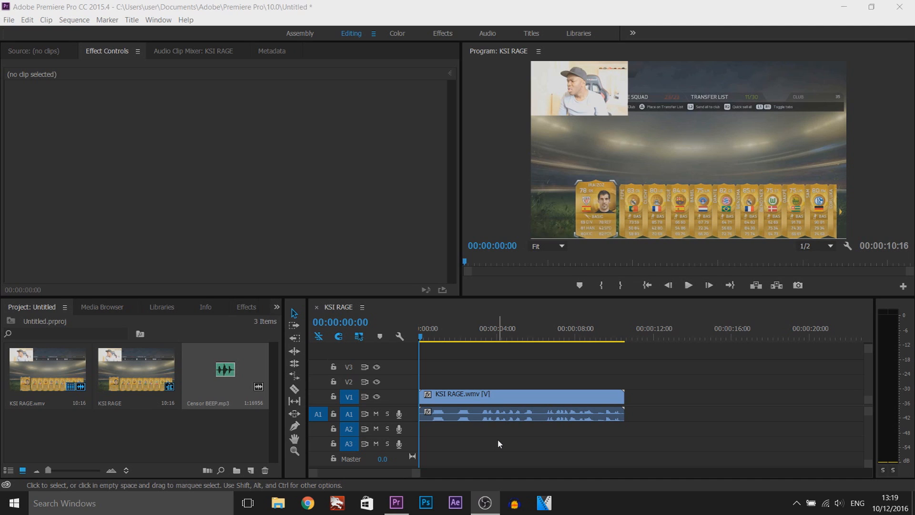
- Select the Razor tool, zoom into the sequence start, and park the playhead at 00:00:00:20
click(688, 286)
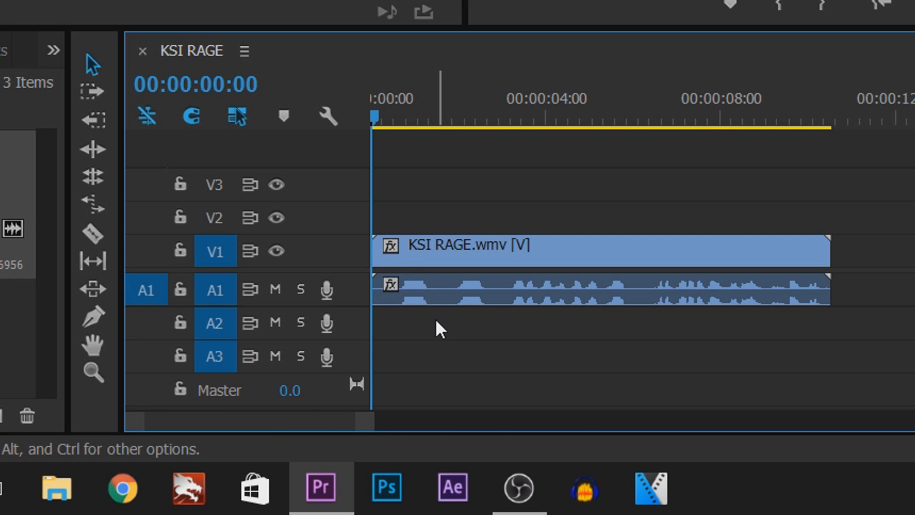
key(c)
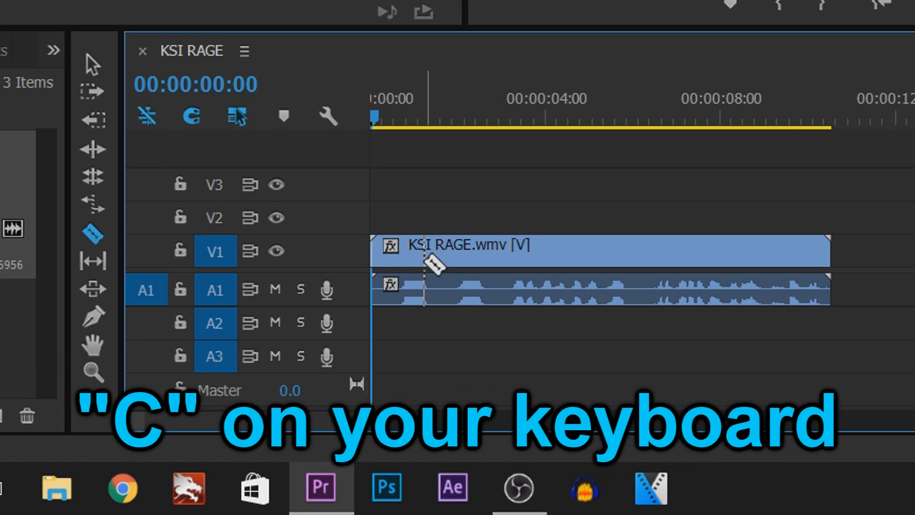
key(c)
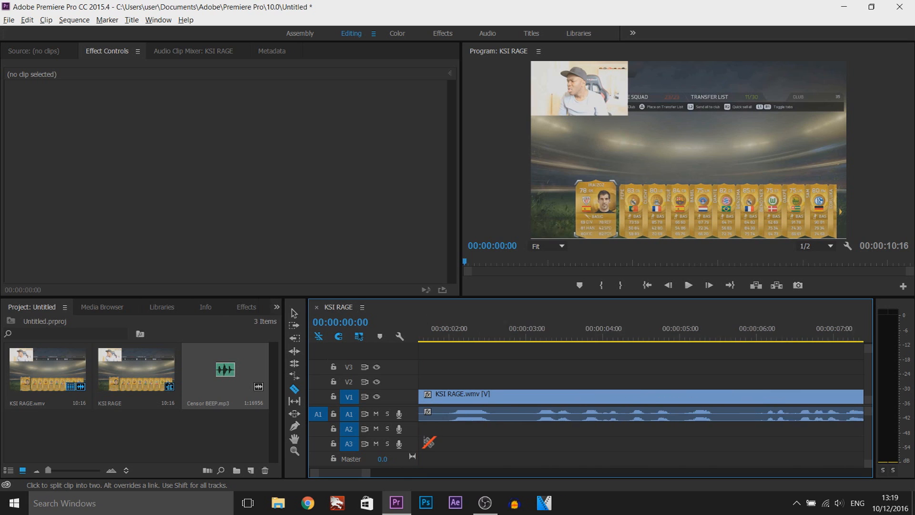
click(457, 337)
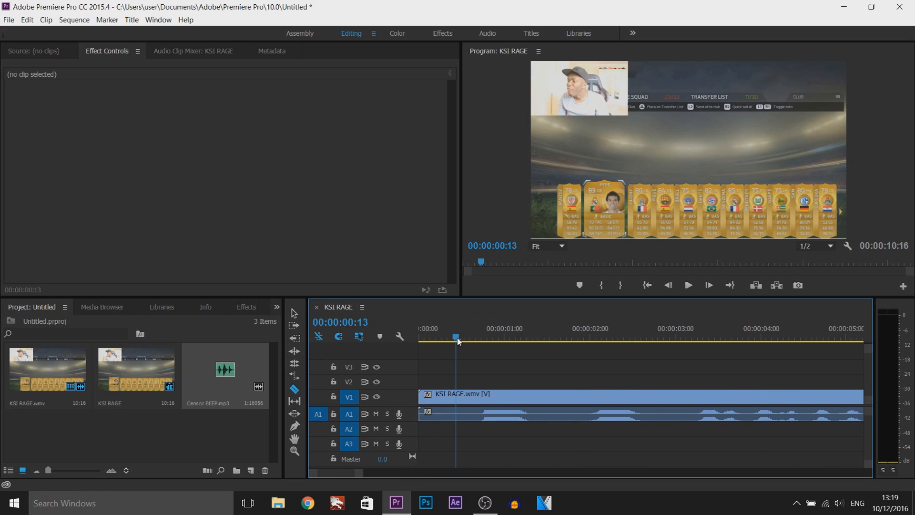
click(473, 341)
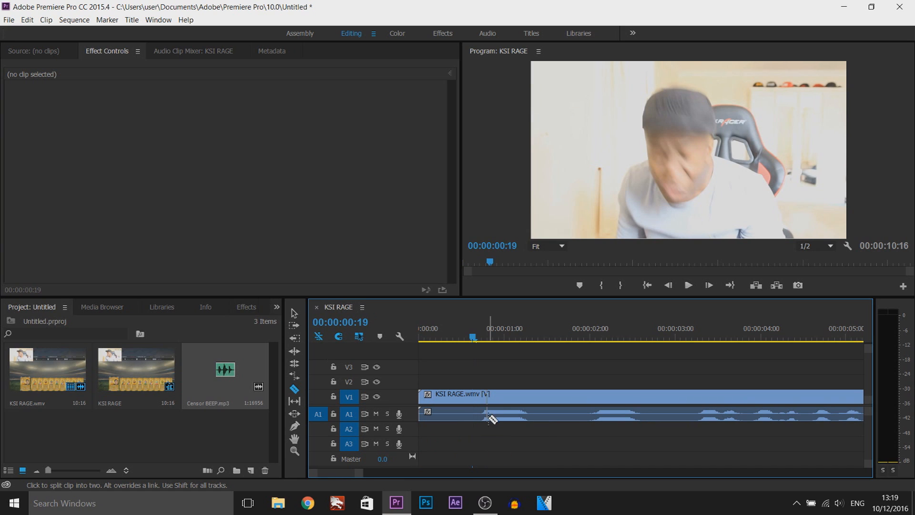
click(481, 339)
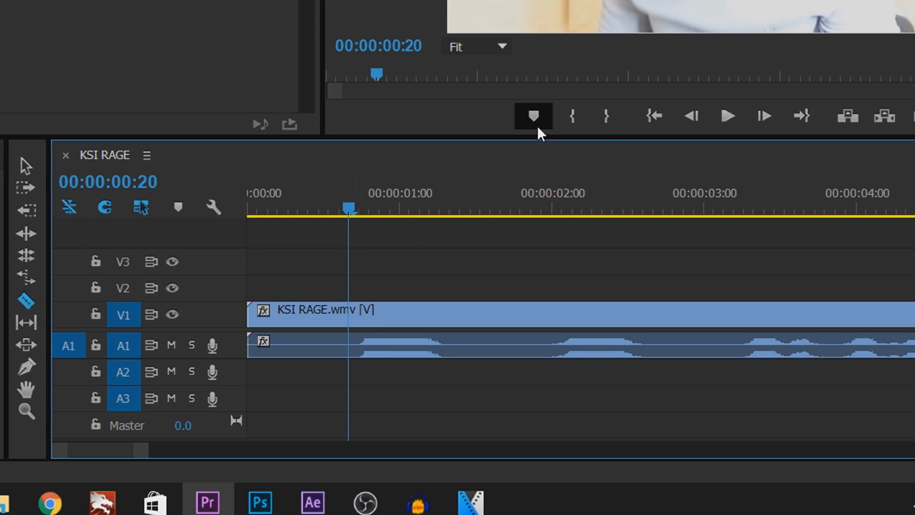
- Play through the clip, adding sequence markers at the first and following swear words
click(532, 116)
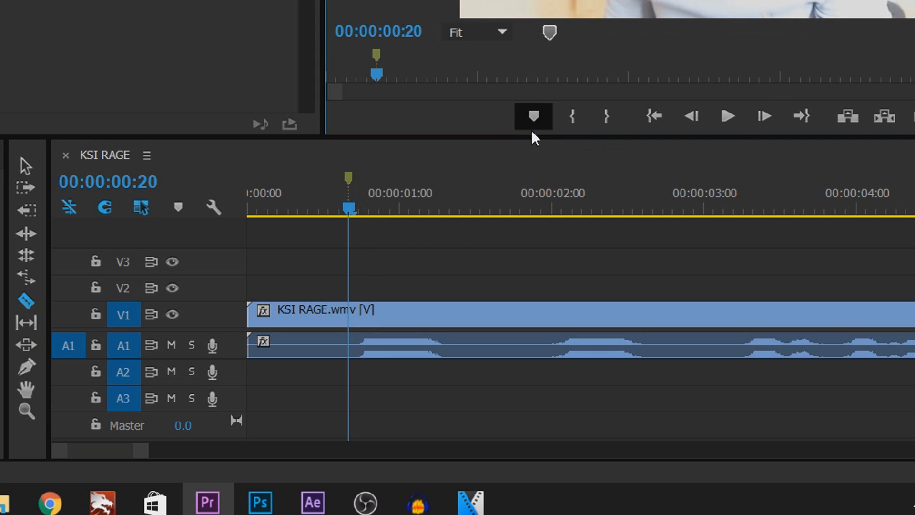
click(398, 207)
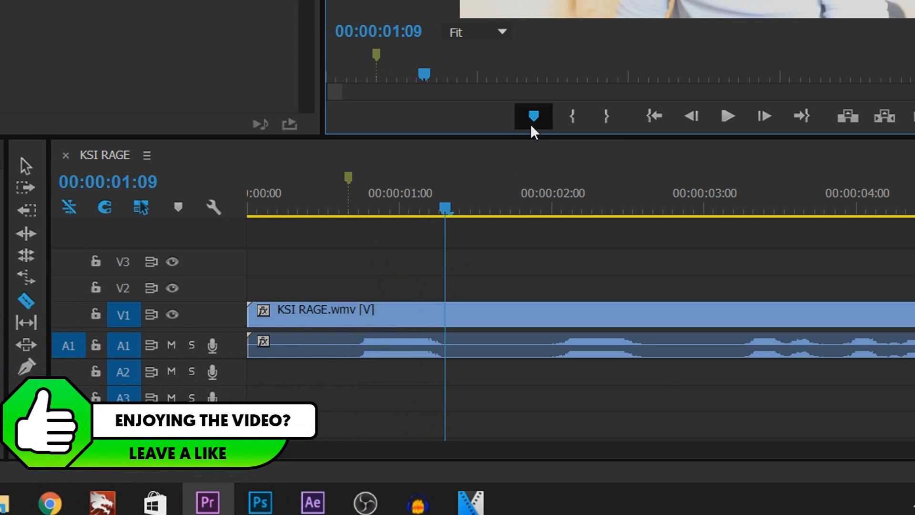
click(533, 115)
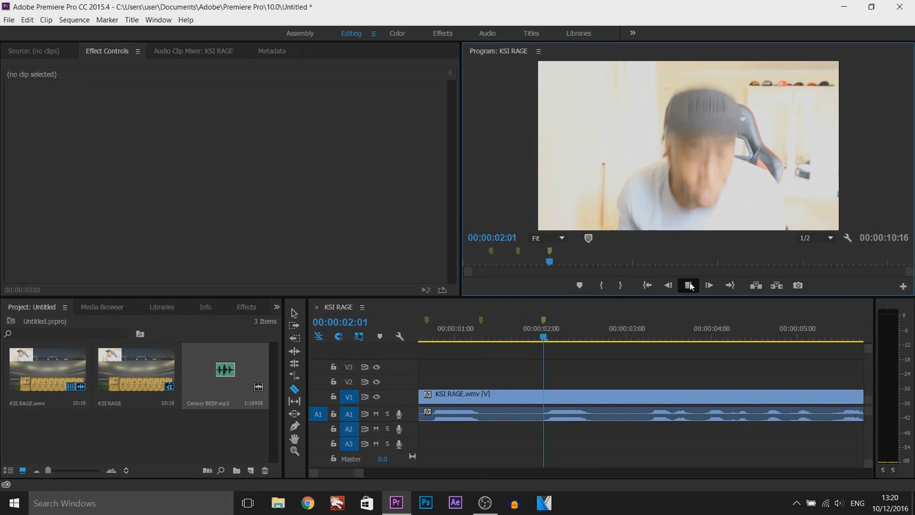
click(687, 286)
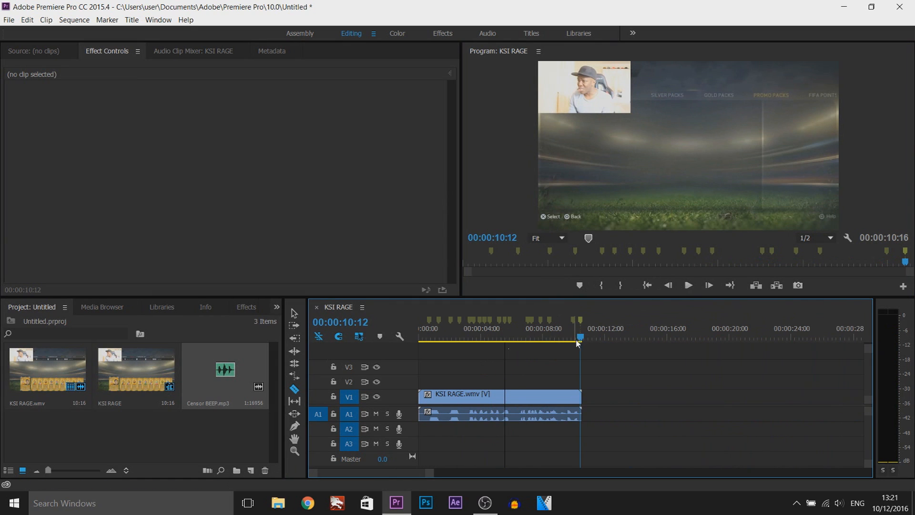
- Cut the KSI RAGE clip with the Razor at the first marker
click(427, 336)
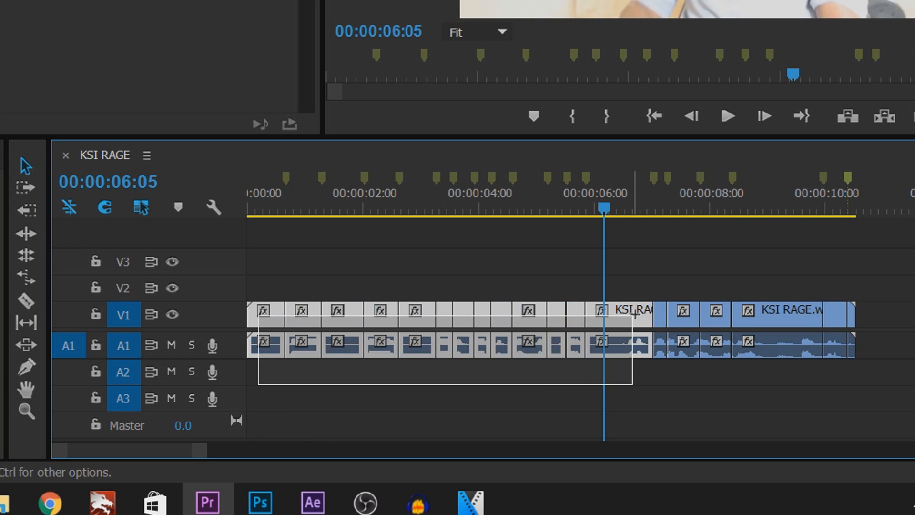
- Bring up the context menu for the selected clip pieces
right_click(443, 345)
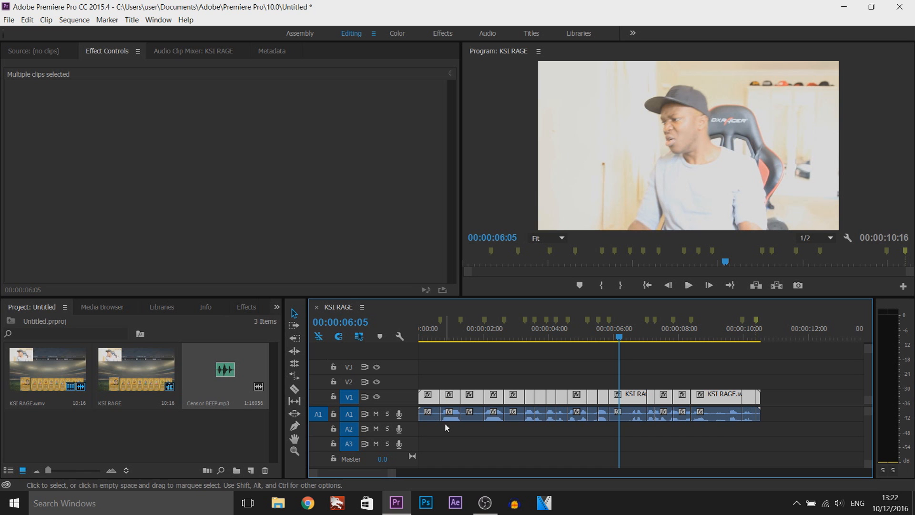
mouse_move(444, 421)
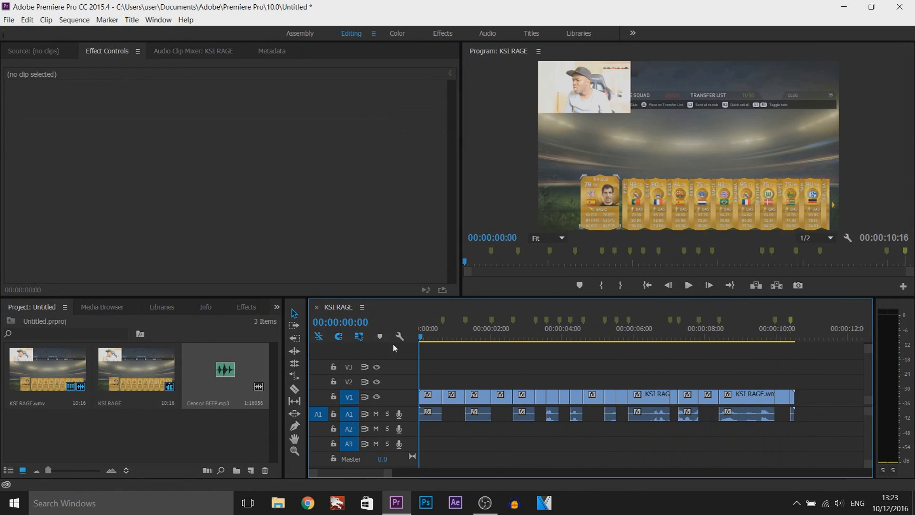
mouse_move(688, 285)
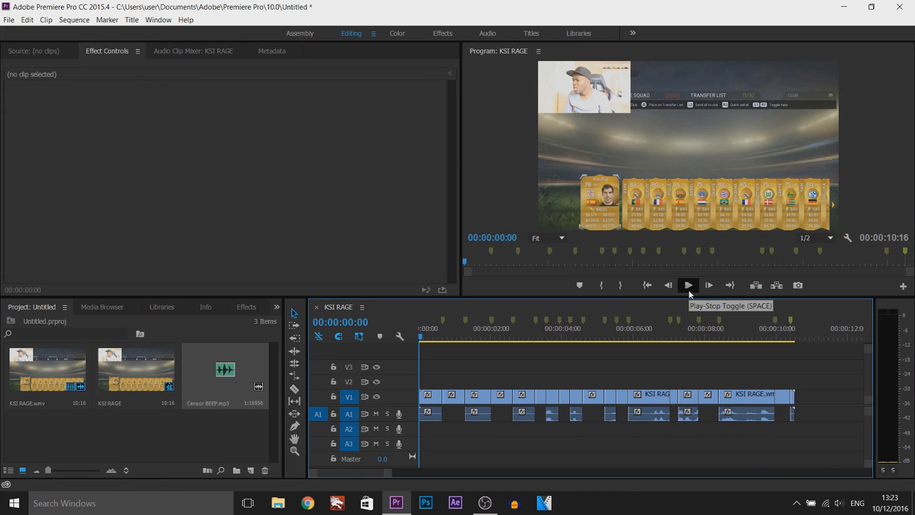
click(688, 285)
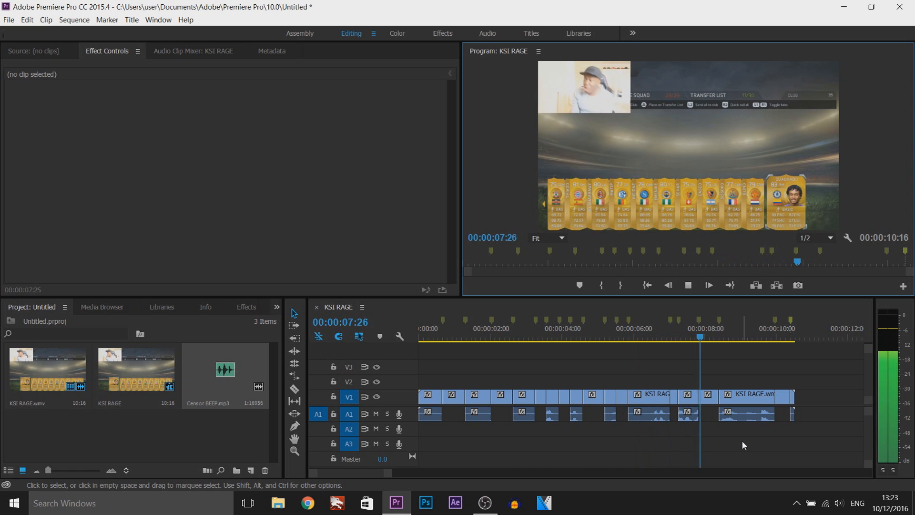
click(687, 286)
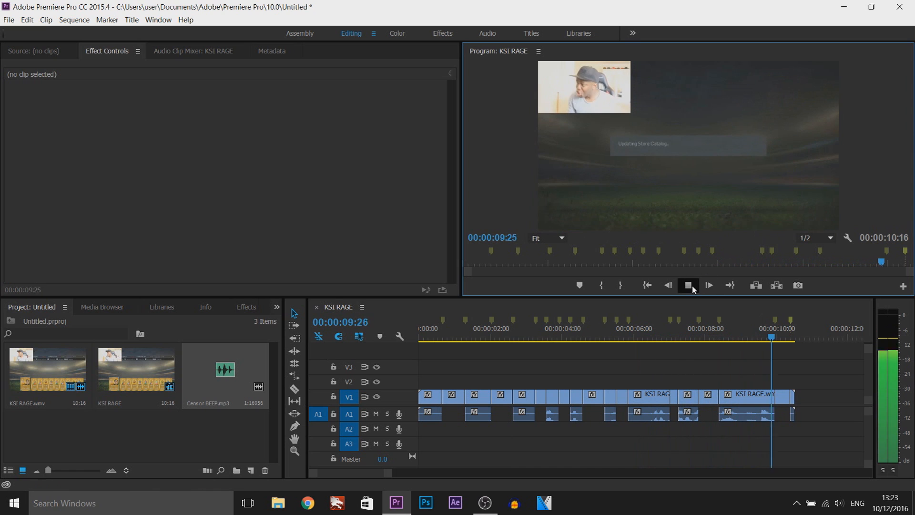
click(688, 285)
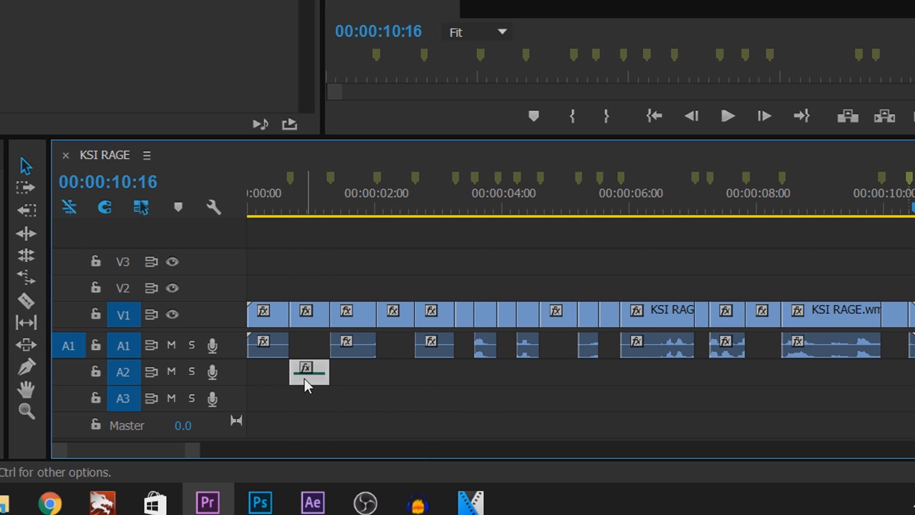
- Drop a Censor BEEP clip onto audio track 2 under a gap, then deselect it
click(307, 372)
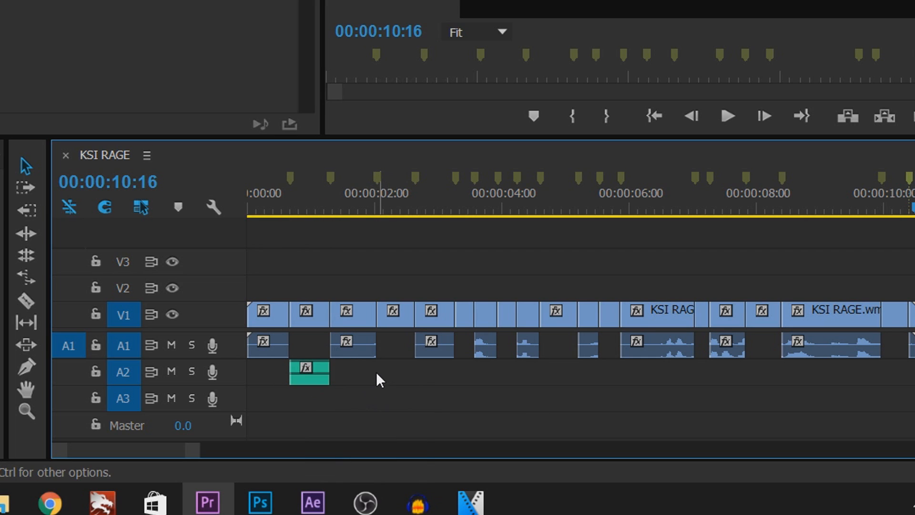
click(373, 206)
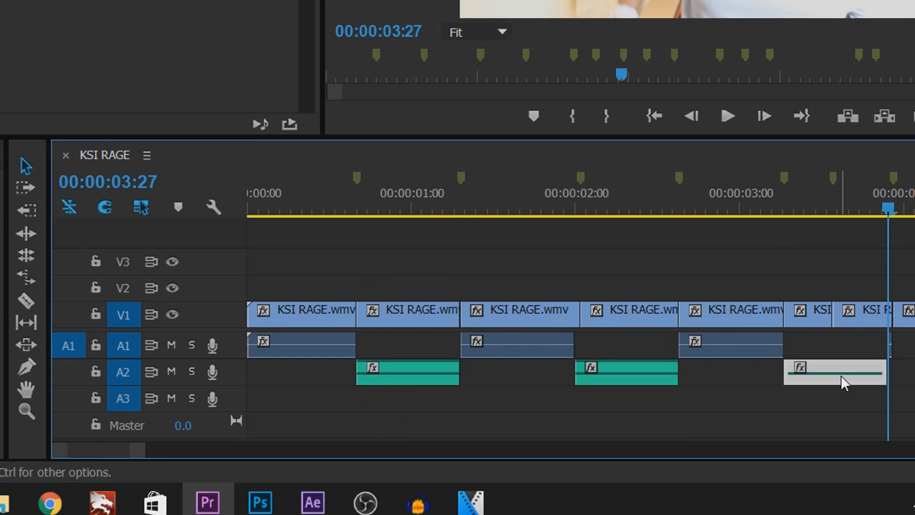
mouse_move(879, 352)
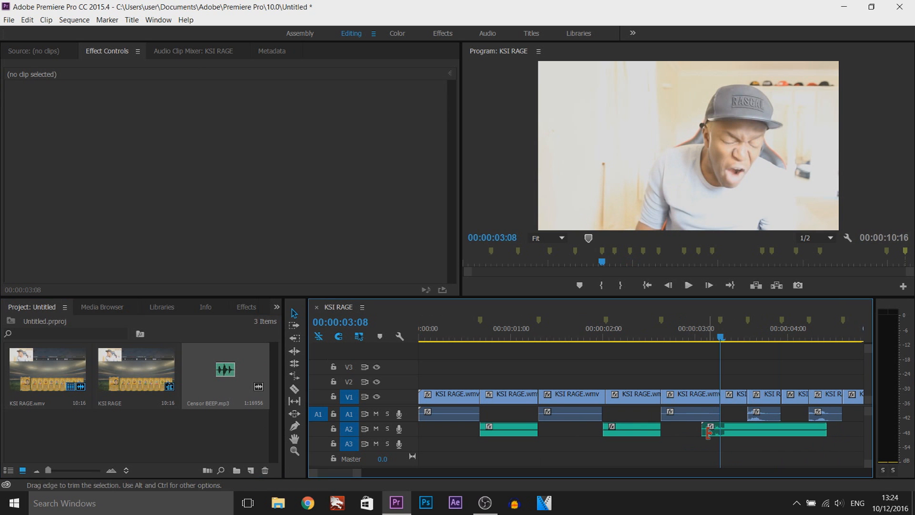
click(759, 429)
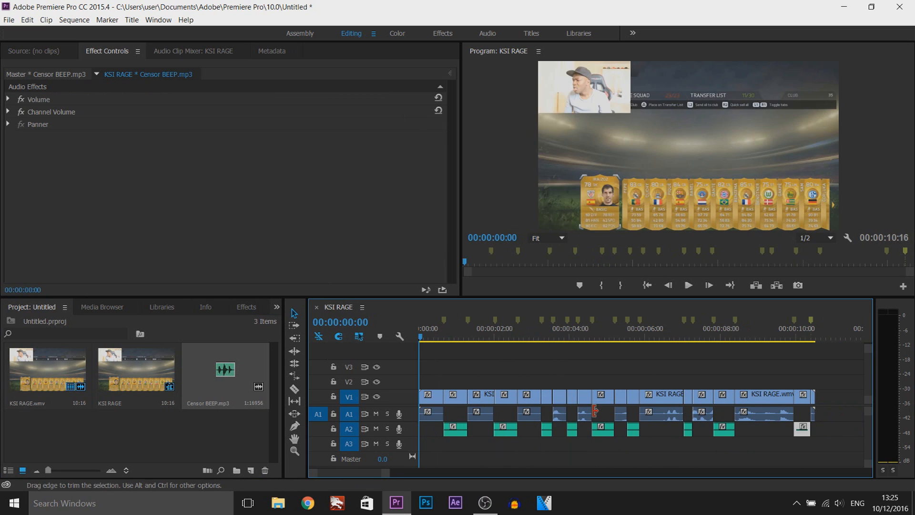
mouse_move(501, 420)
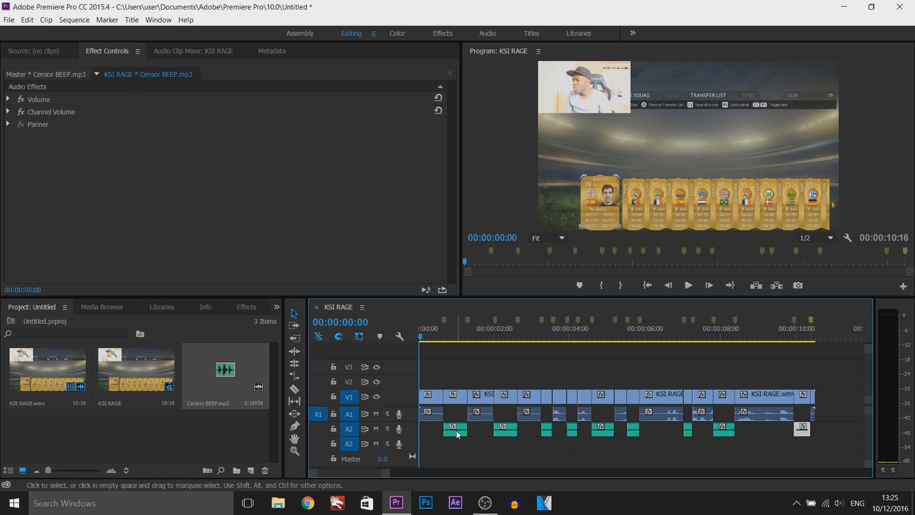
mouse_move(473, 476)
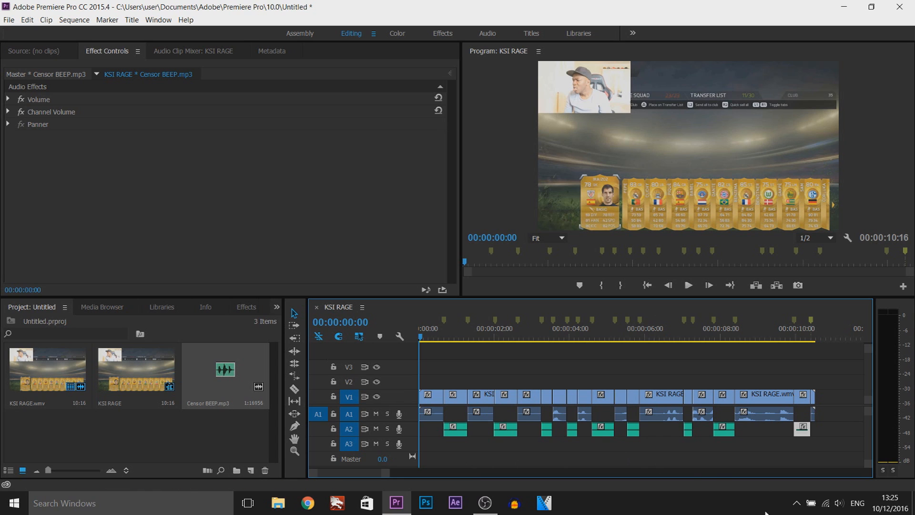
click(687, 286)
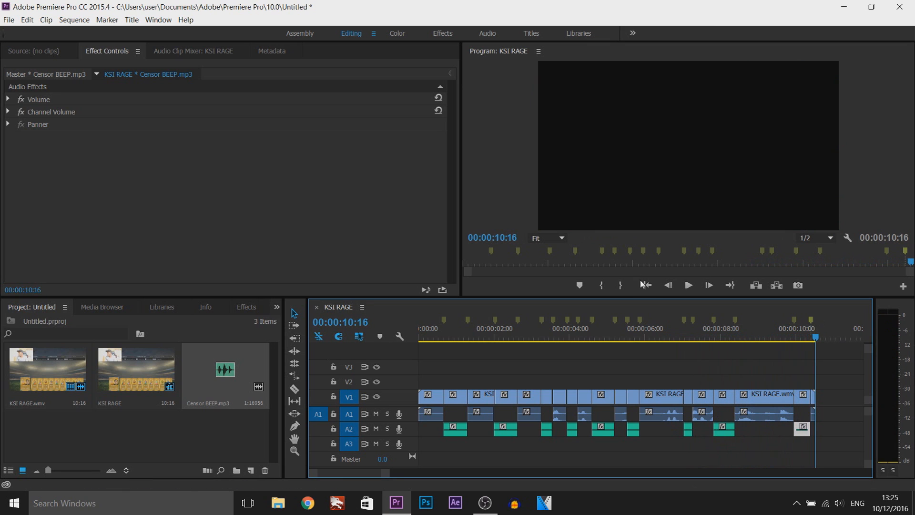
mouse_move(814, 455)
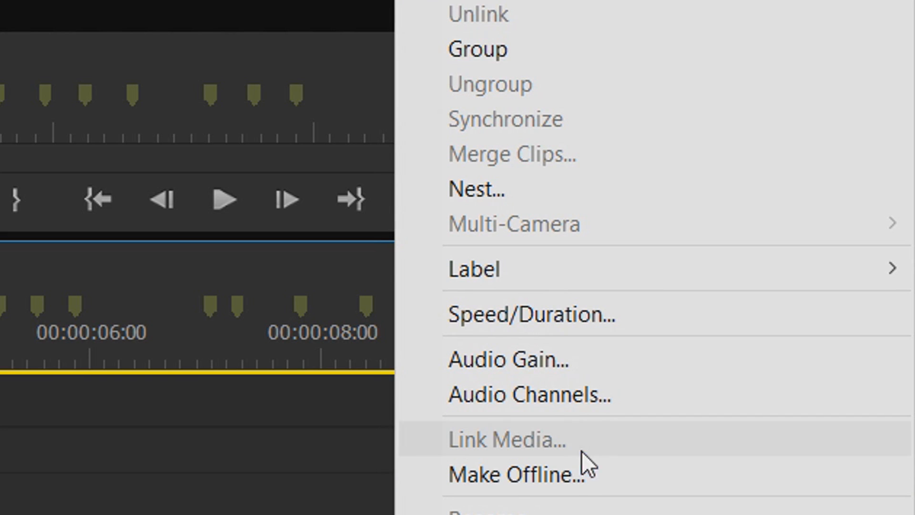
- Give the selected censor beep clips an absolute audio gain of -12 dB
click(507, 359)
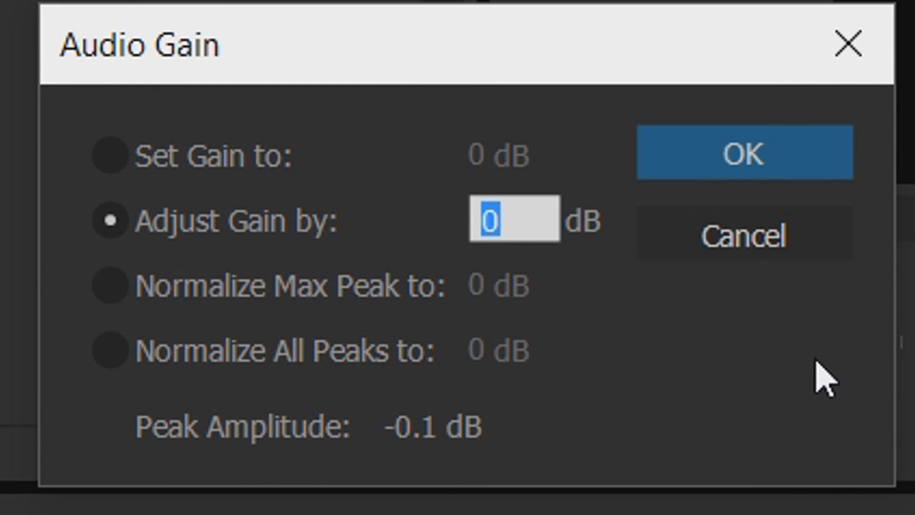
mouse_move(174, 264)
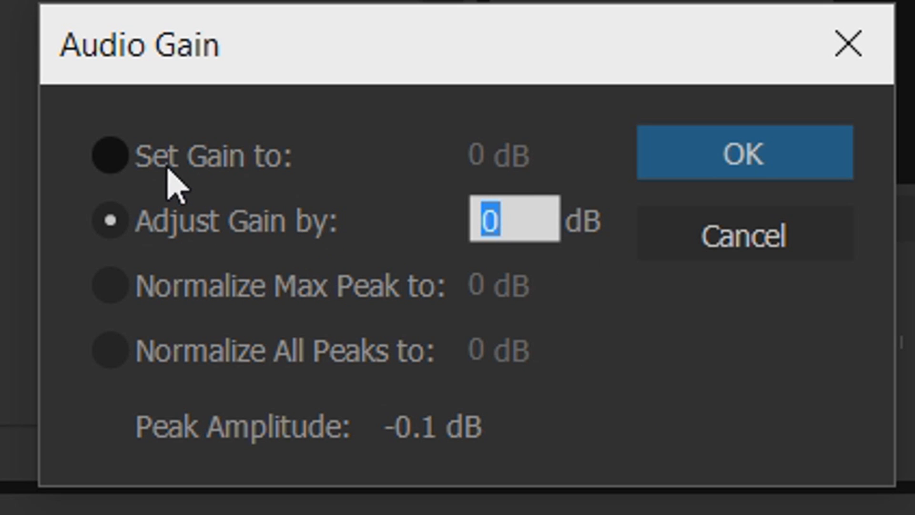
click(110, 155)
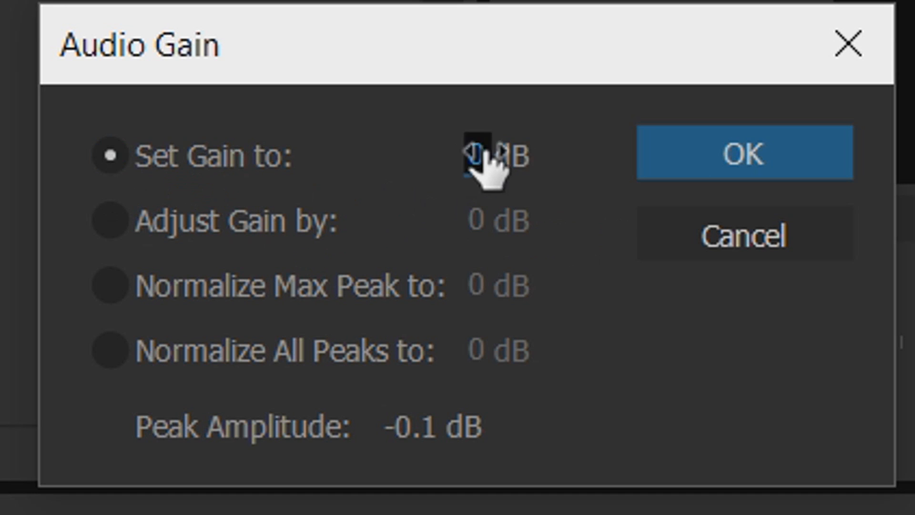
triple_click(508, 157)
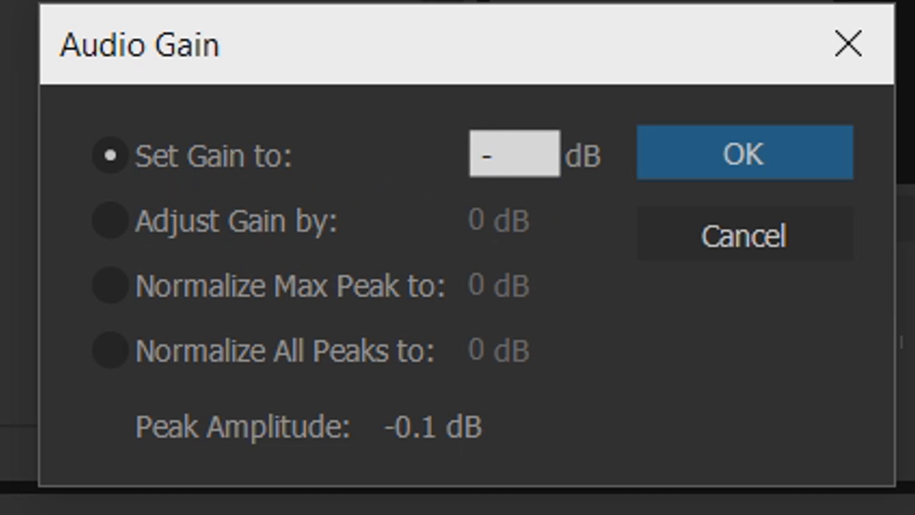
text(12)
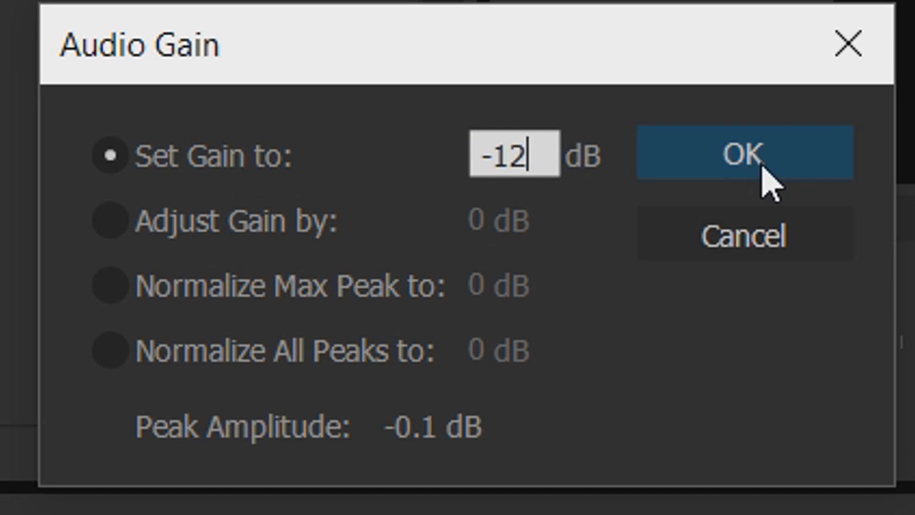
click(744, 155)
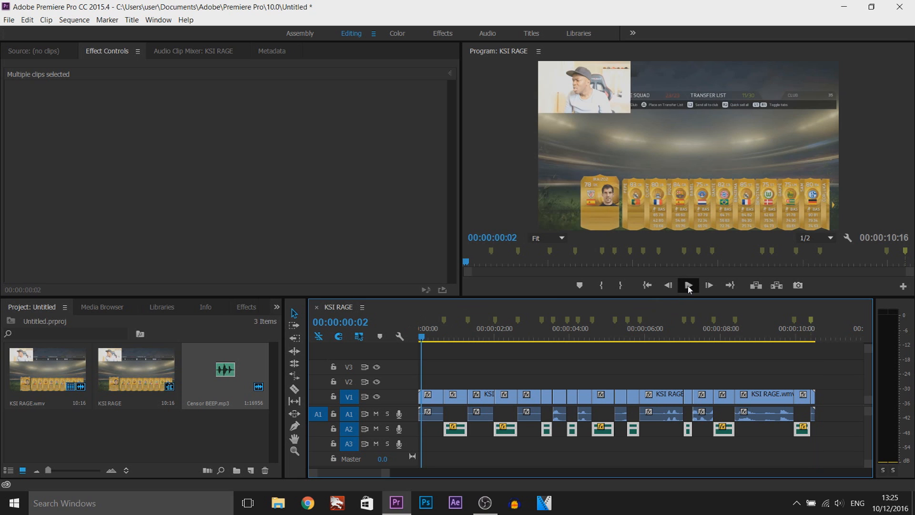
click(687, 285)
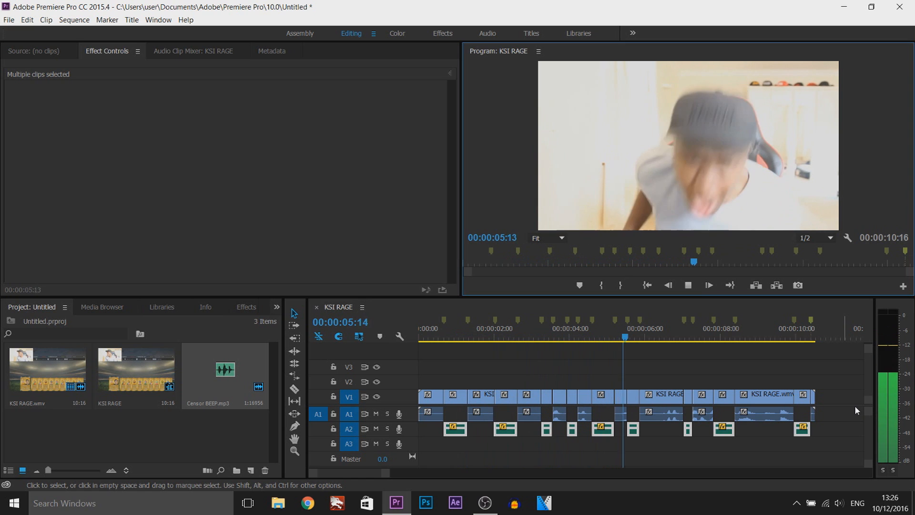
click(700, 328)
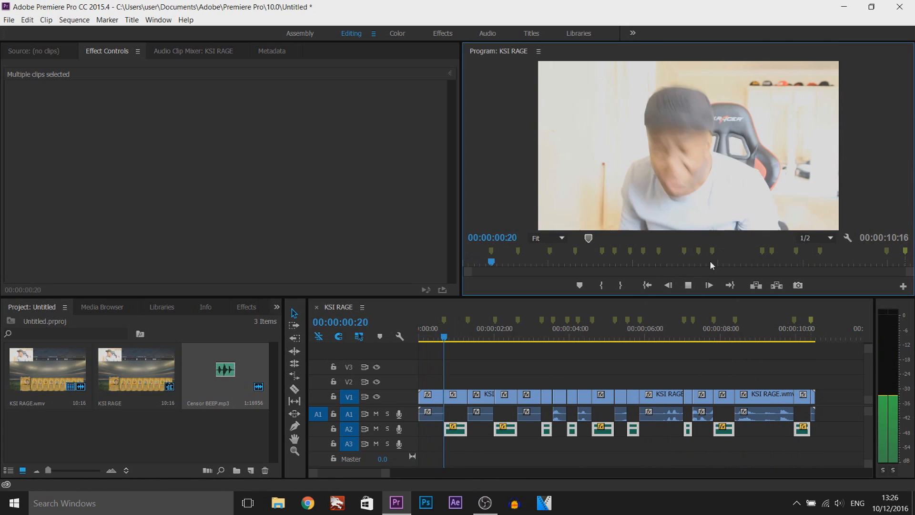
click(424, 337)
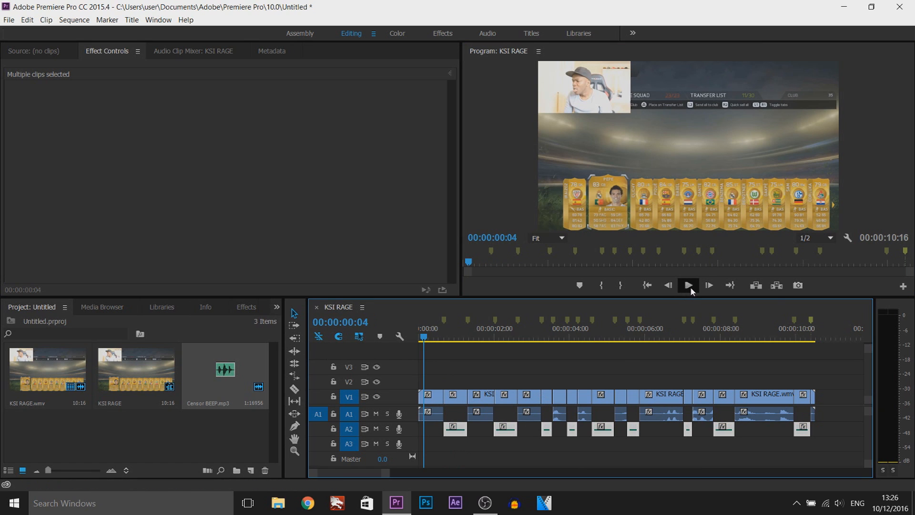
click(687, 285)
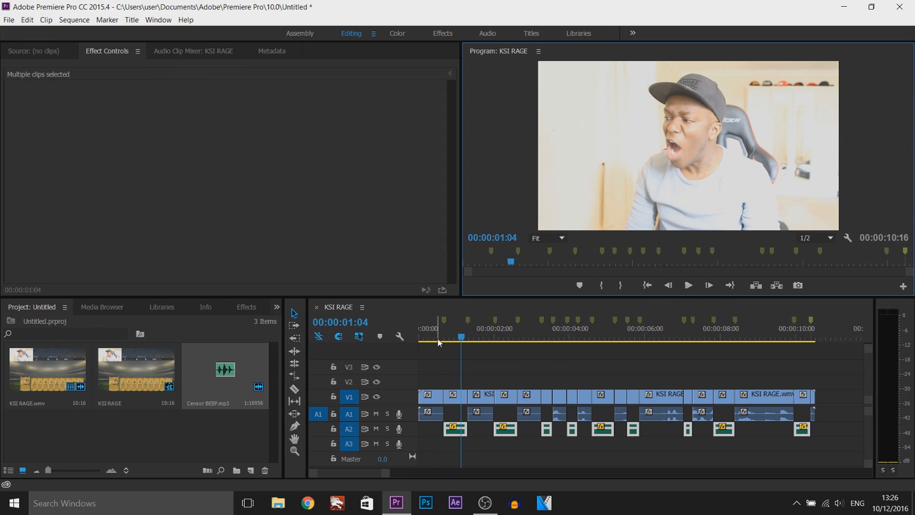
click(687, 286)
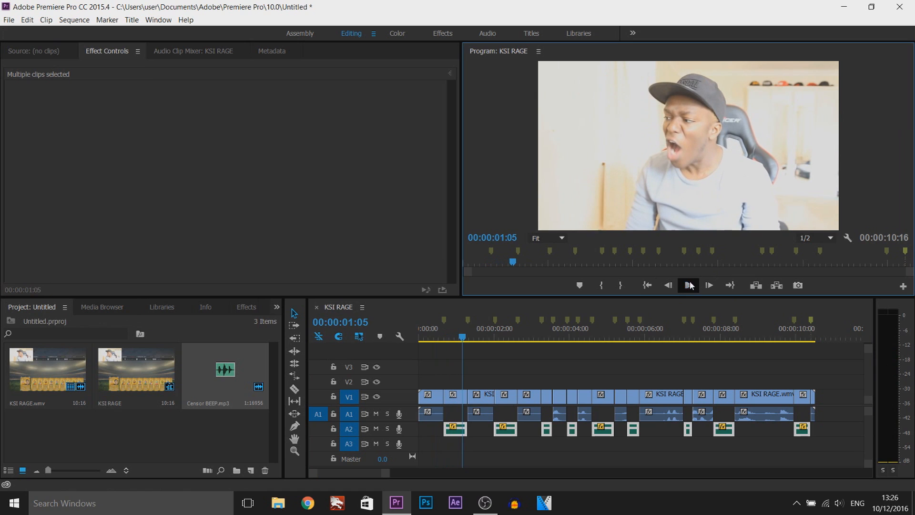
click(688, 286)
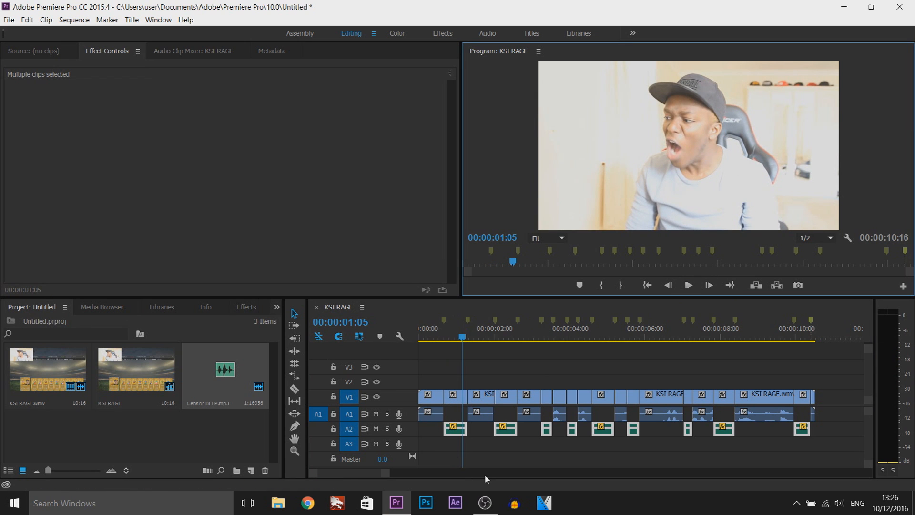